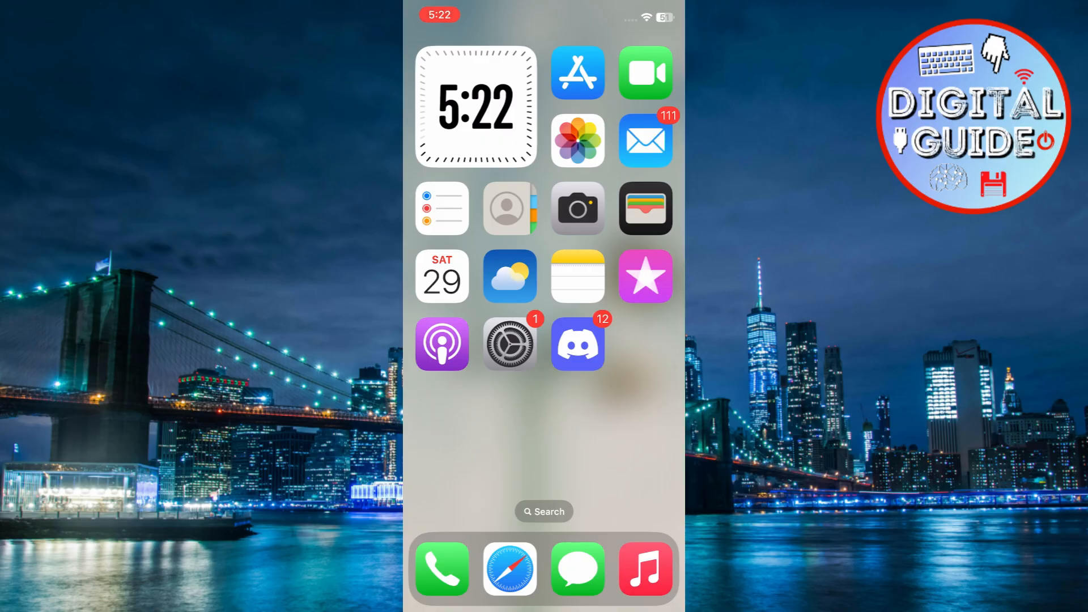
Launch Discord to reach the Create Your Server screen
{"action": "left_click", "coordinate": [577, 342]}
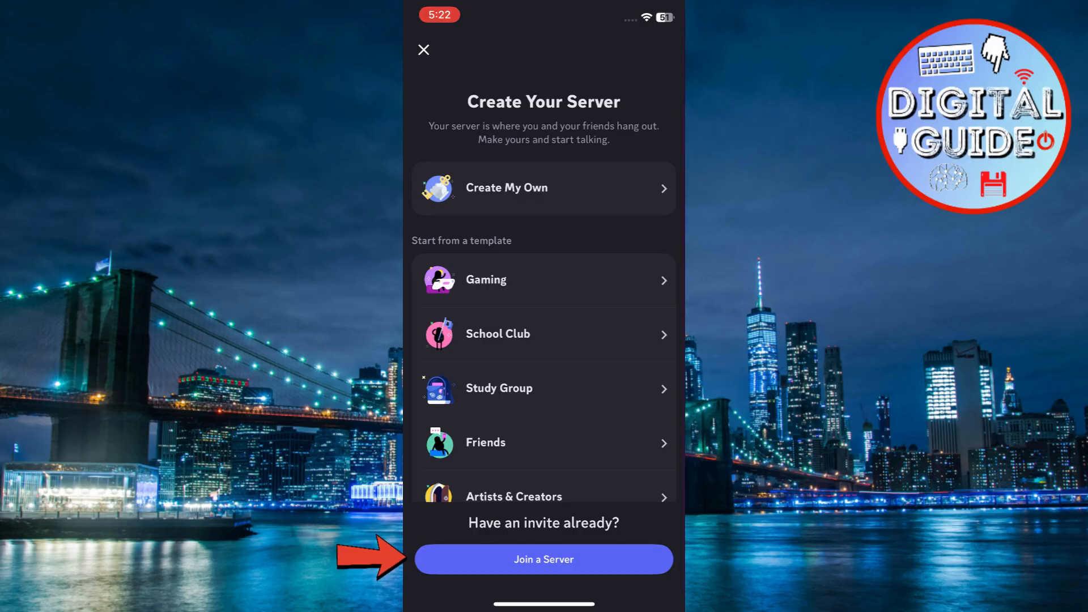
Choose 'Join a Server' to reach the invite link entry screen
{"action": "left_click", "coordinate": [543, 559]}
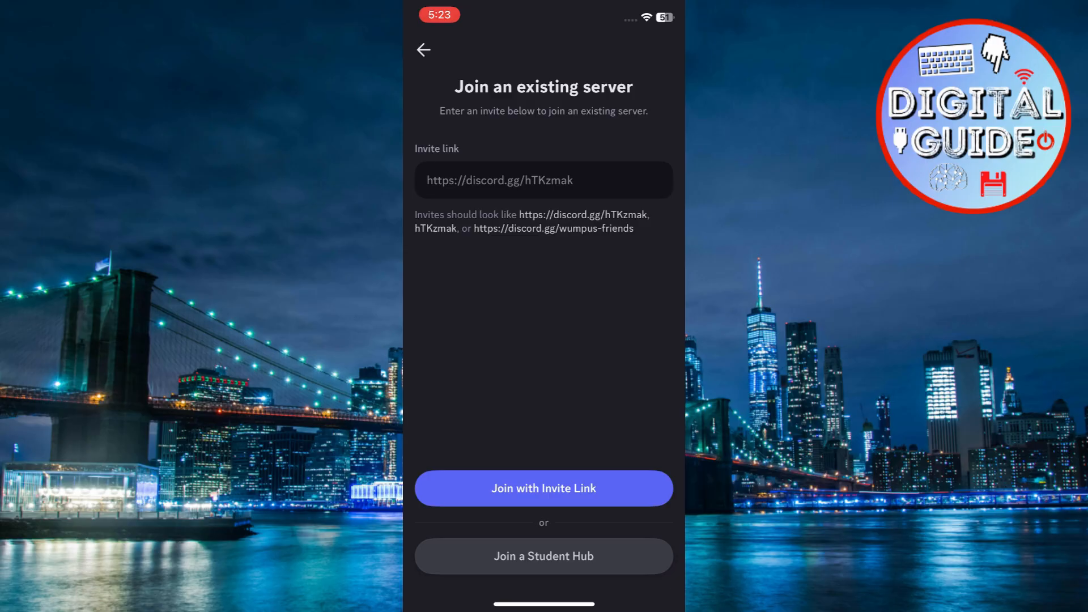
Paste the DisGalaxy invite link, join, and skip customization to land in the cyber-warriors channel
{"action": "left_click", "coordinate": [543, 180]}
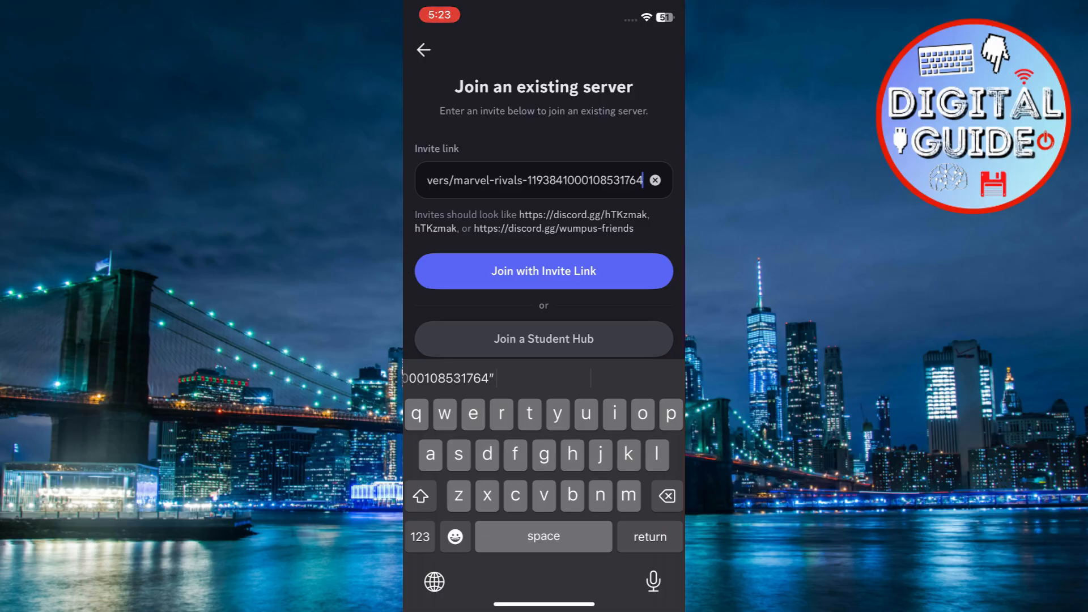
{"action": "left_click", "coordinate": [543, 271]}
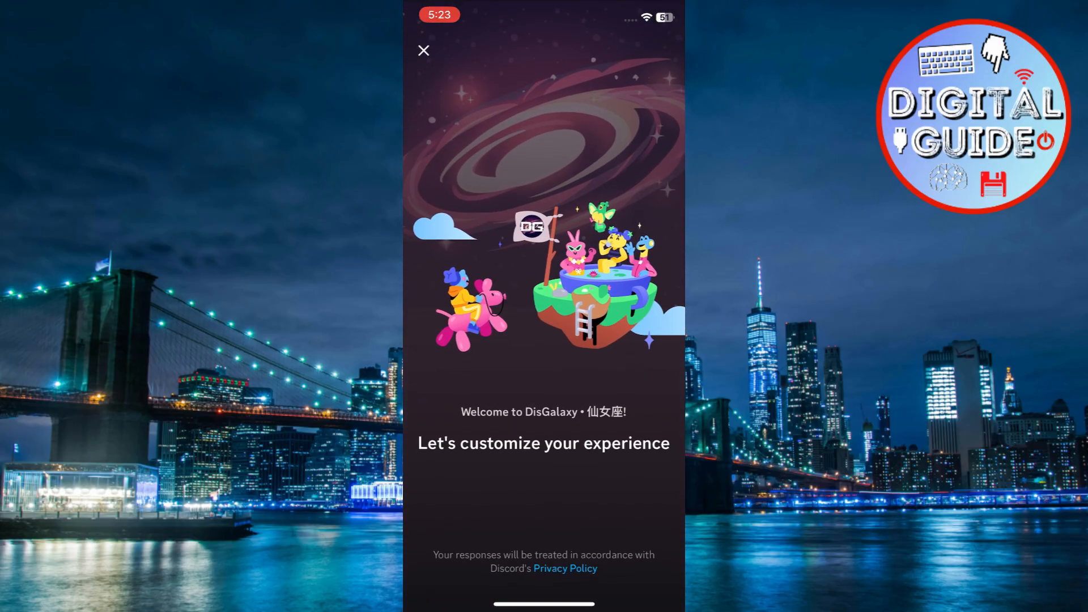
{"action": "left_click", "coordinate": [423, 51]}
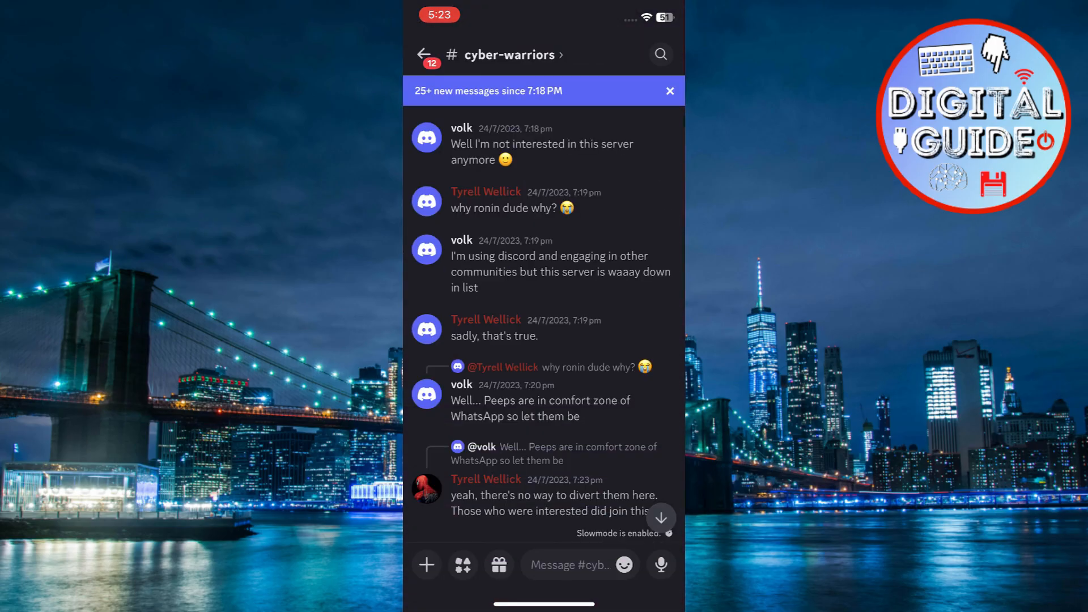